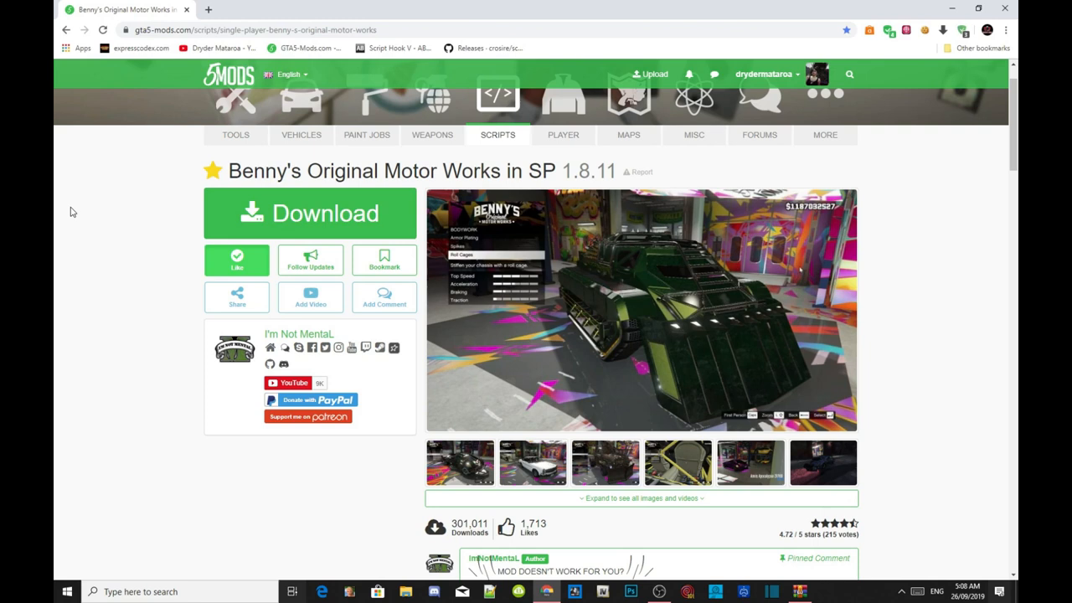
pyautogui.moveTo(322, 213)
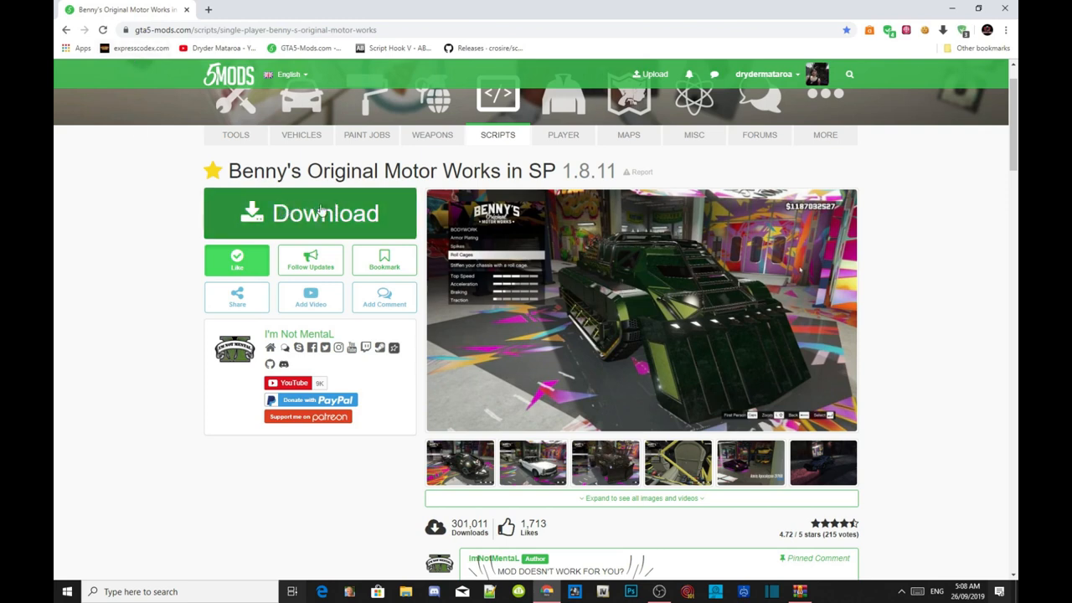
pyautogui.moveTo(351, 212)
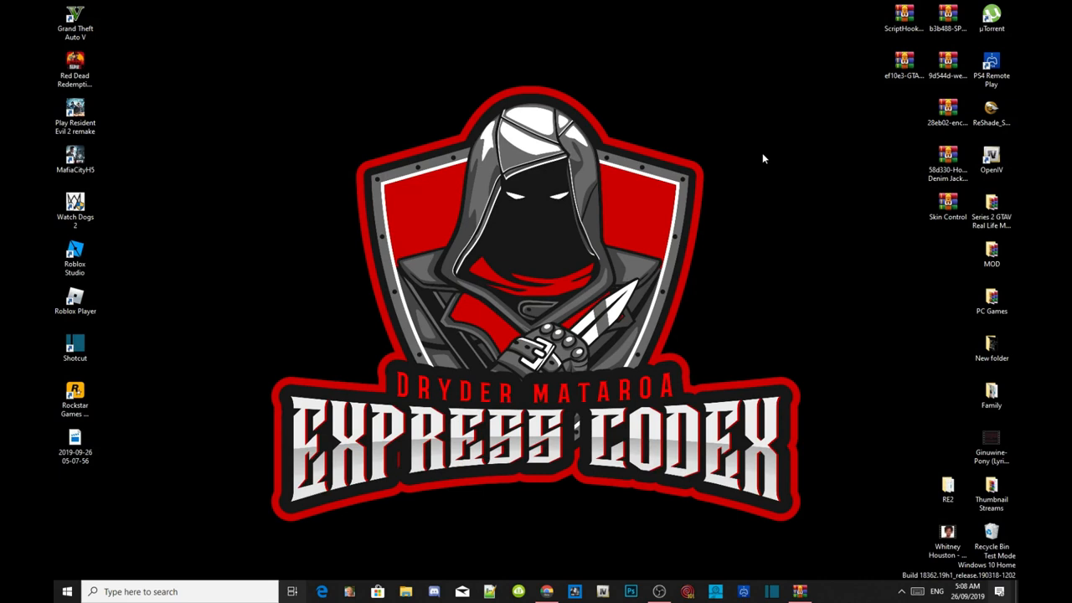
pyautogui.moveTo(611, 159)
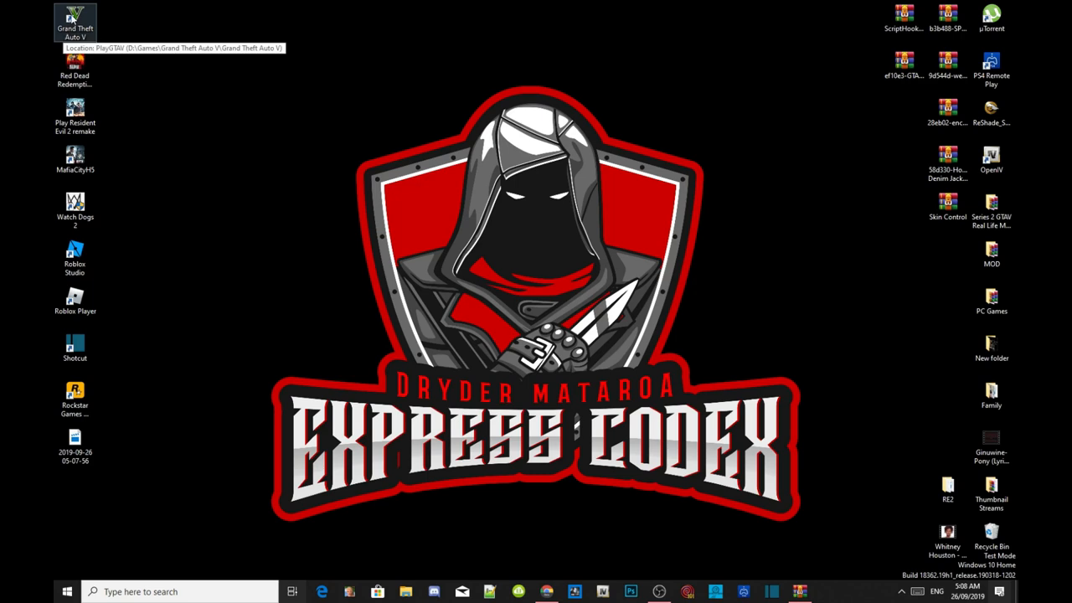
# Reach the scripts folder via the GTA V shortcut's file location, showing NativeUI.dll and PedSelector.dll
pyautogui.rightClick(76, 20)
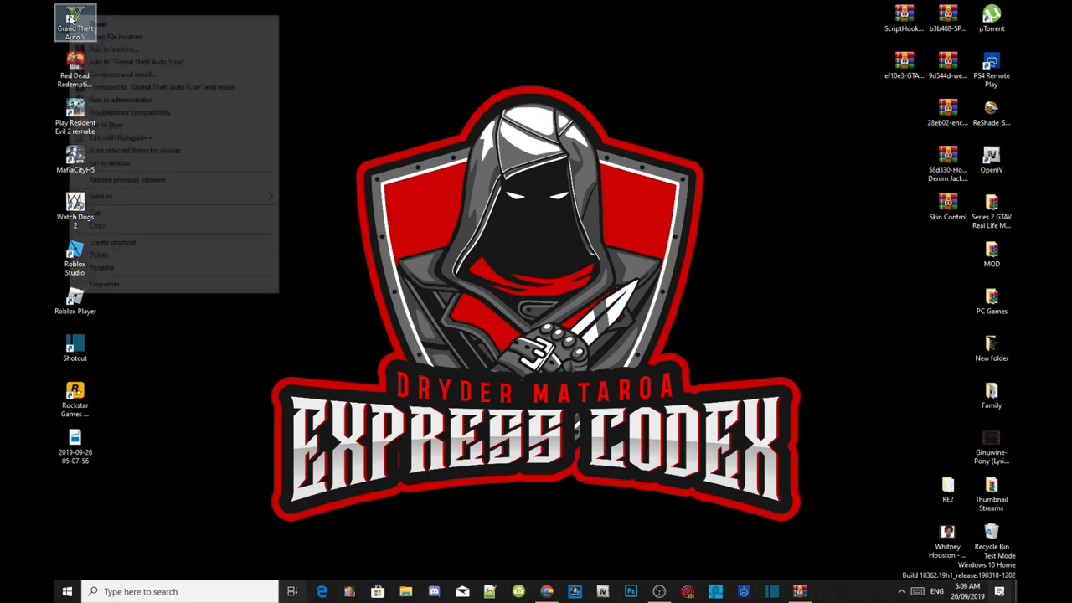
pyautogui.click(117, 36)
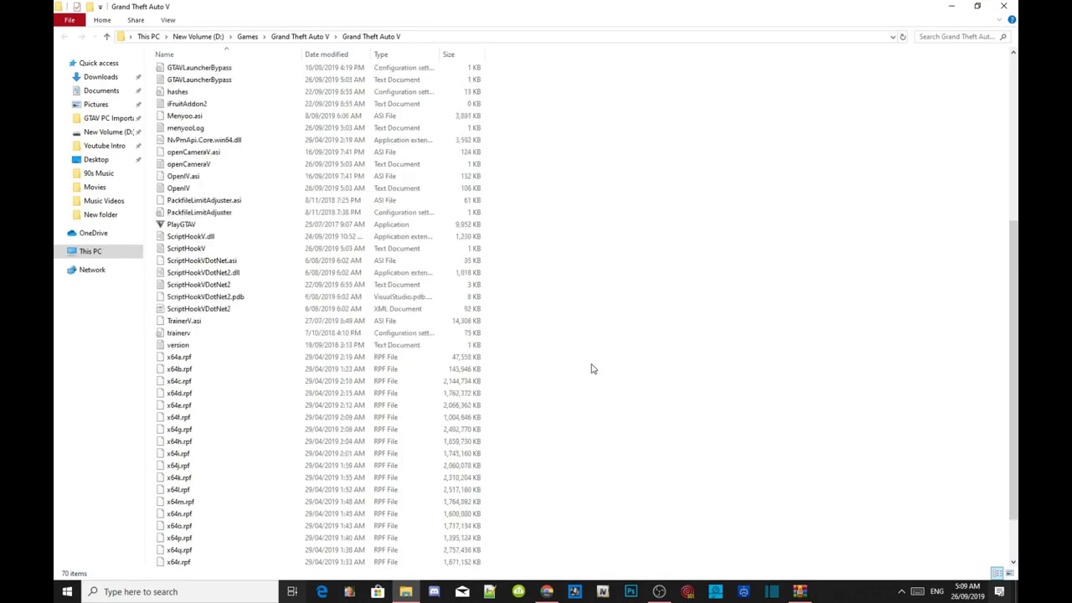
pyautogui.scroll(-3)
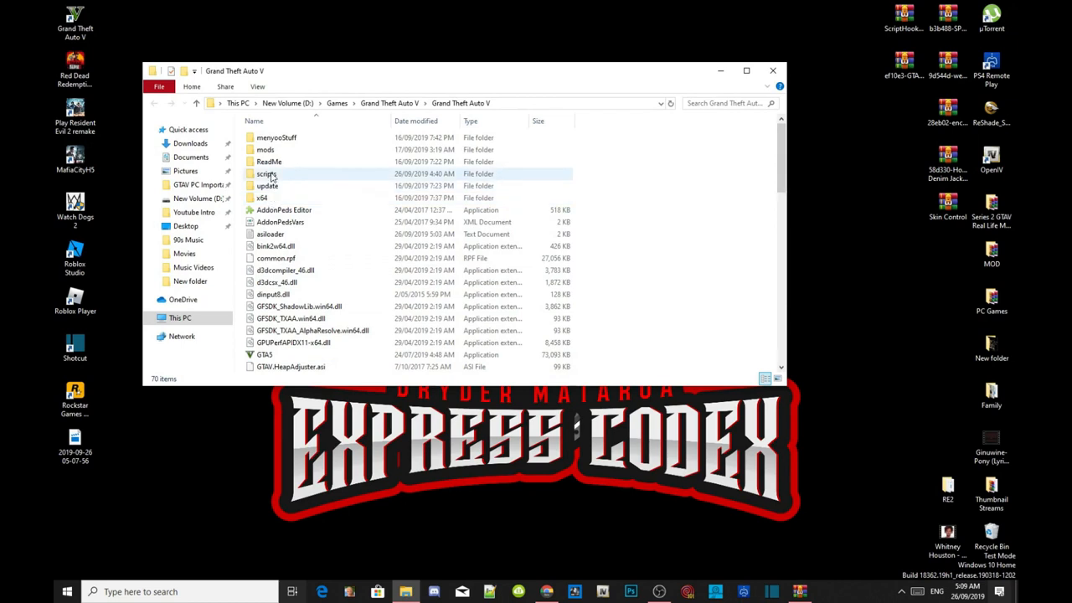
pyautogui.doubleClick(266, 172)
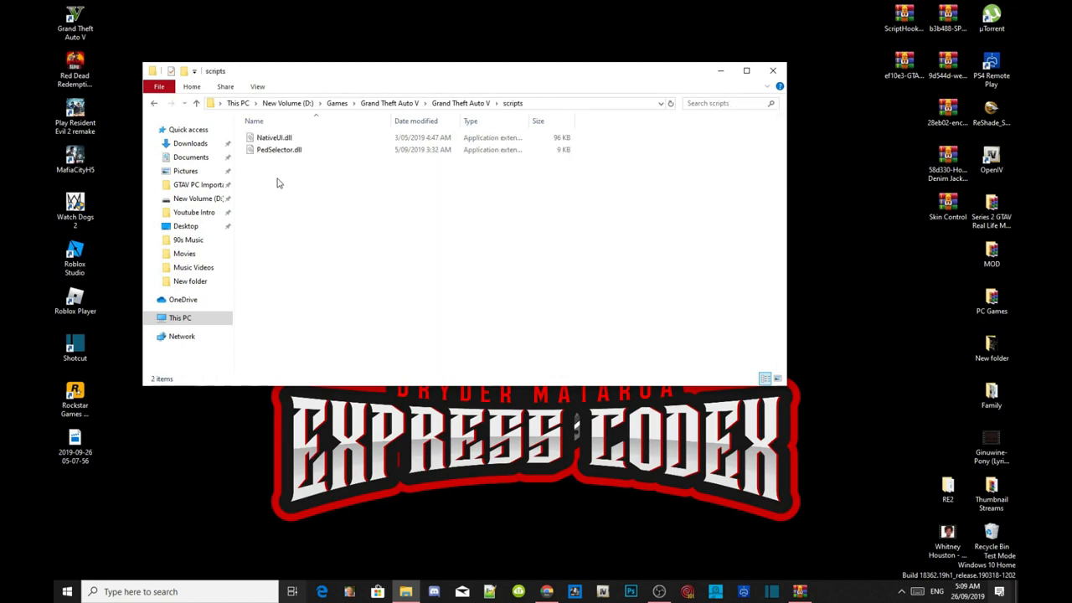
pyautogui.moveTo(281, 171)
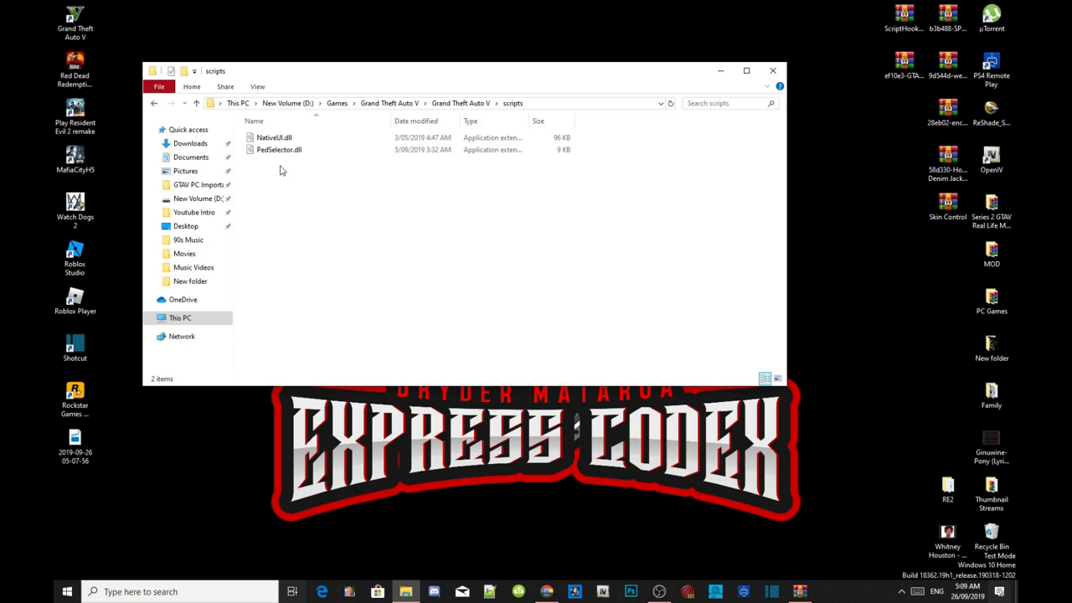
pyautogui.moveTo(275, 138)
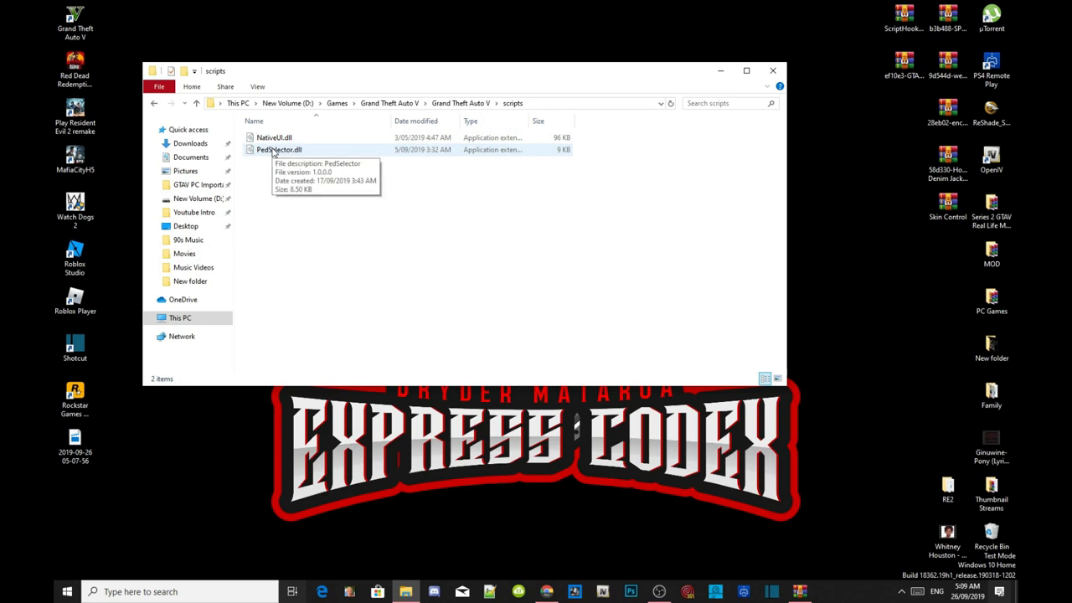
pyautogui.click(278, 149)
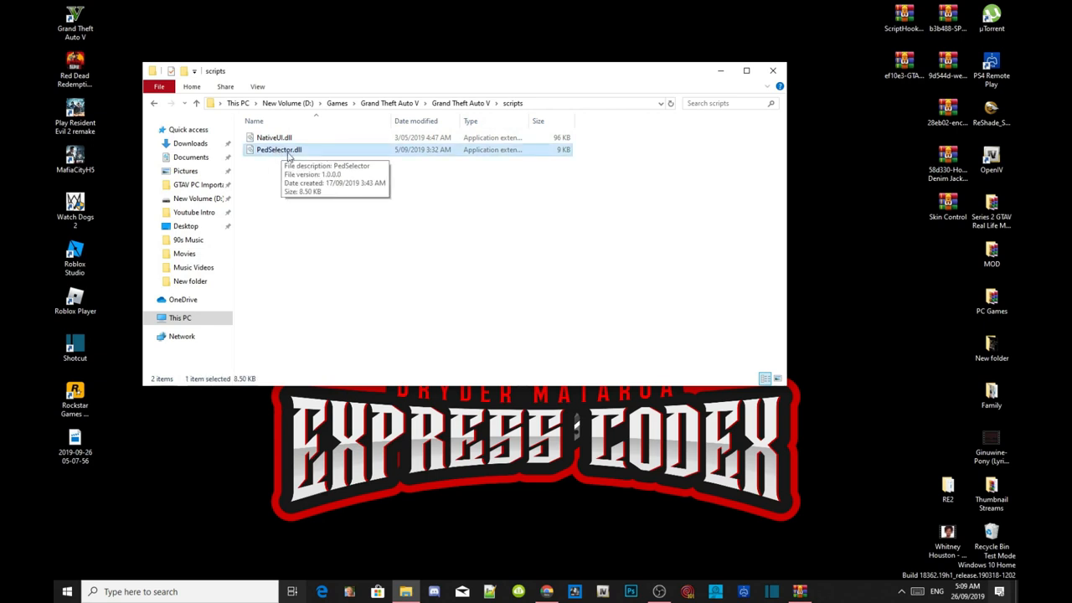
pyautogui.moveTo(284, 152)
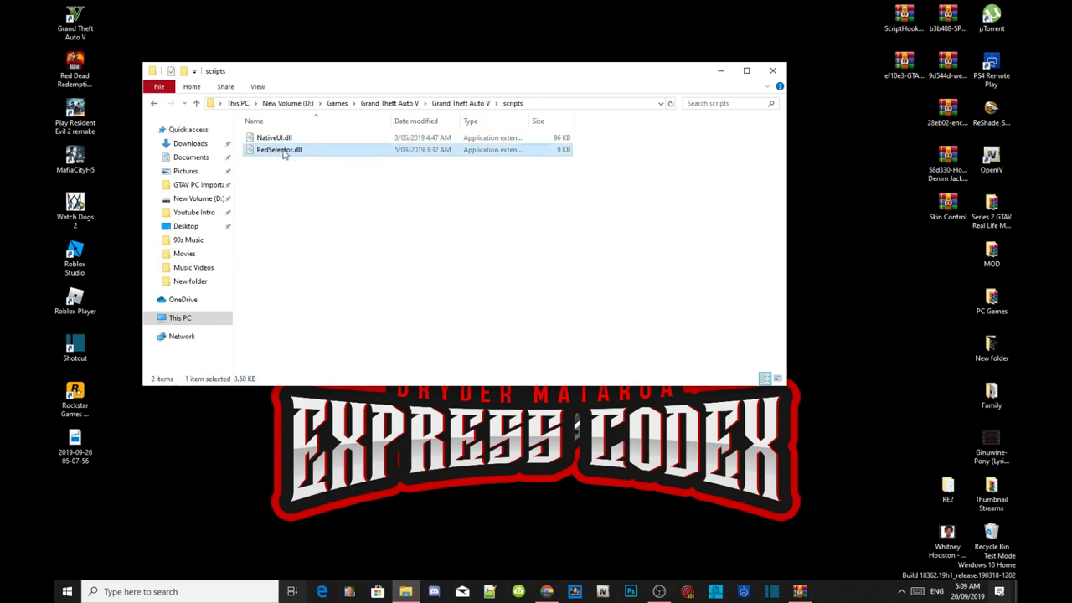
pyautogui.moveTo(285, 154)
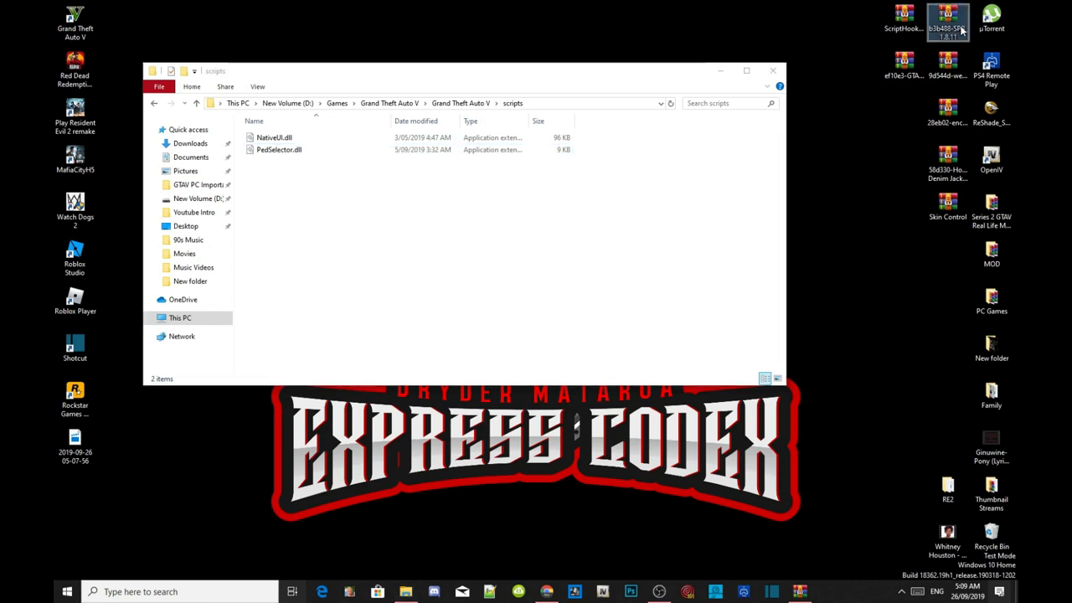
pyautogui.moveTo(874, 376)
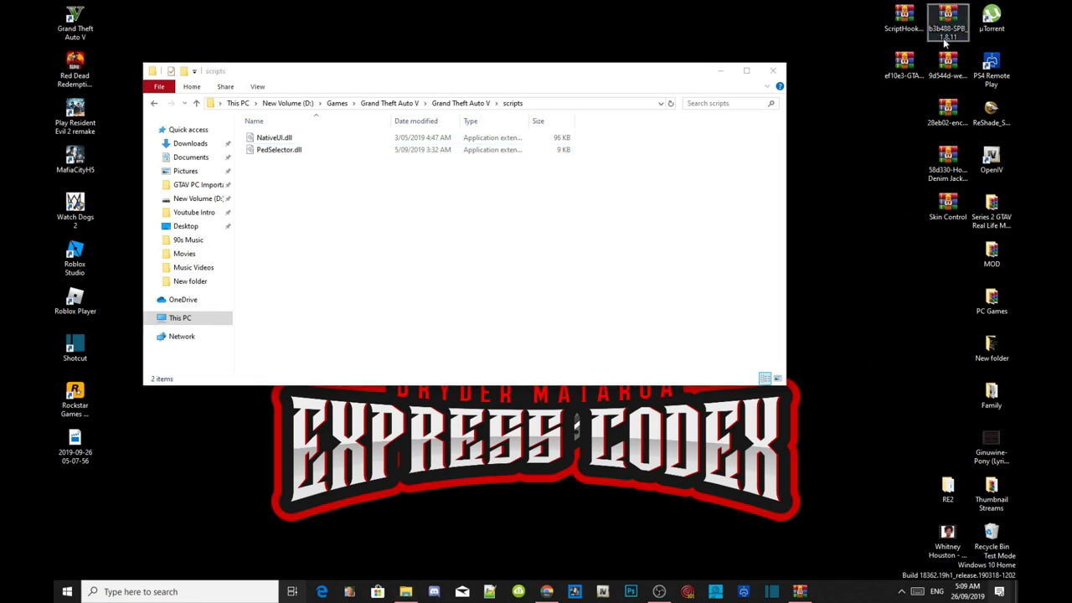
# Browse the downloaded SPB zip into Install\scripts to reach the mod files
pyautogui.doubleClick(948, 20)
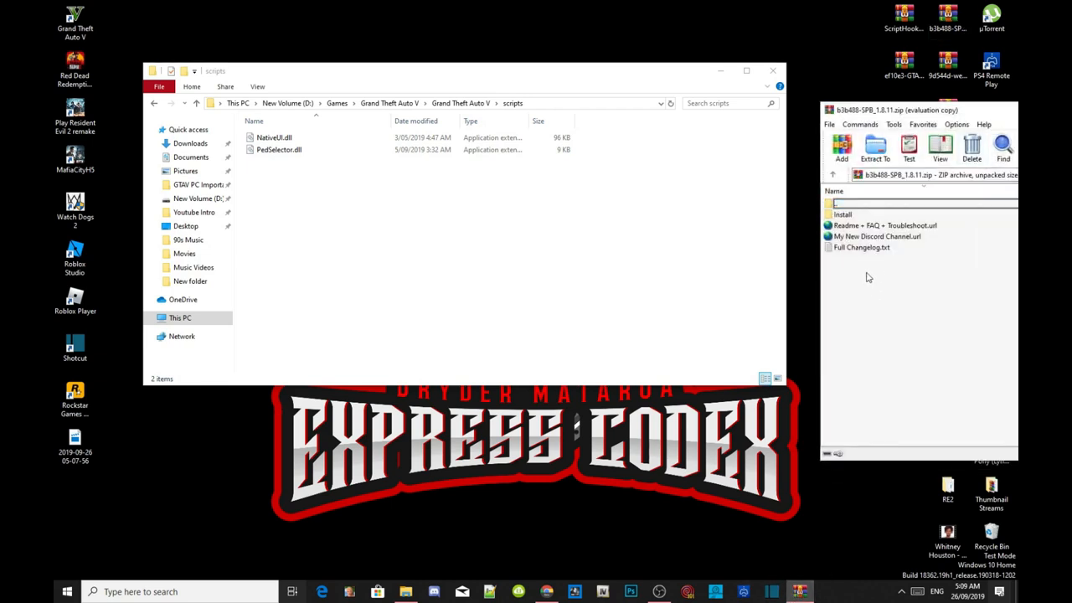
pyautogui.moveTo(891, 231)
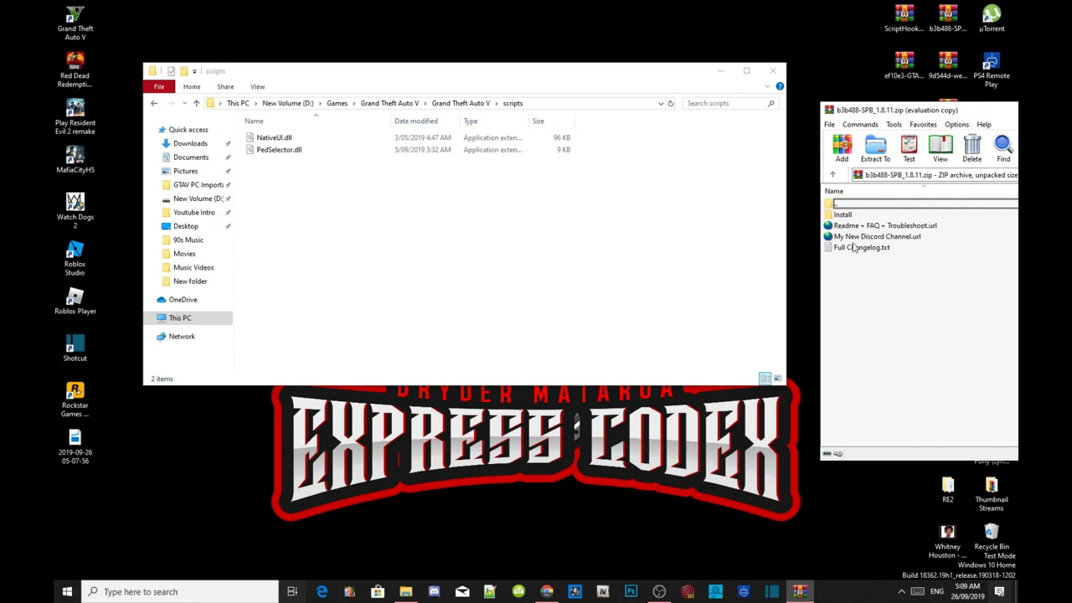
pyautogui.moveTo(847, 221)
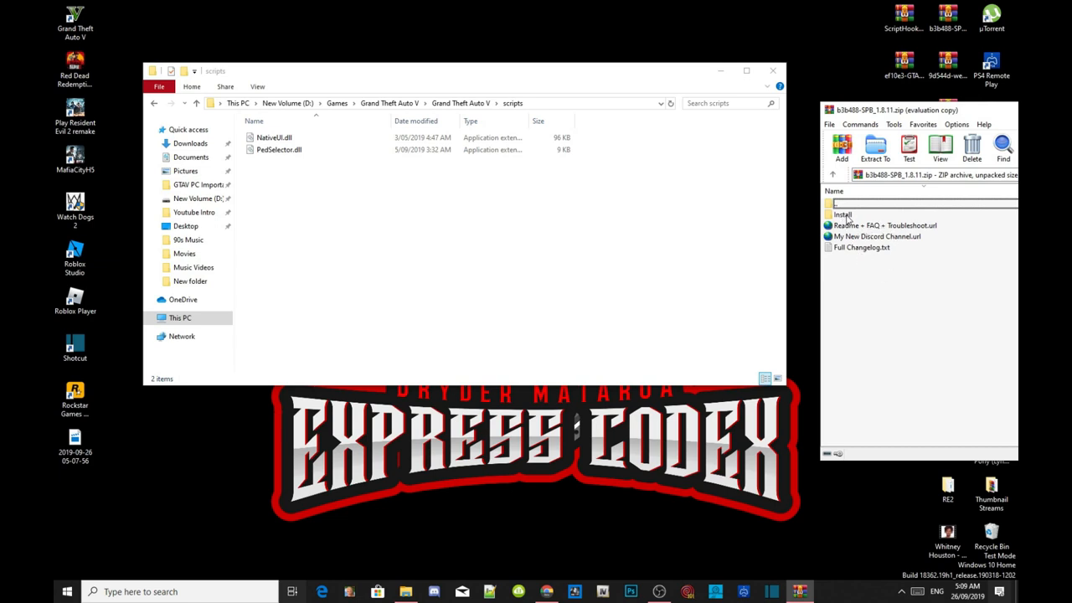
pyautogui.doubleClick(842, 214)
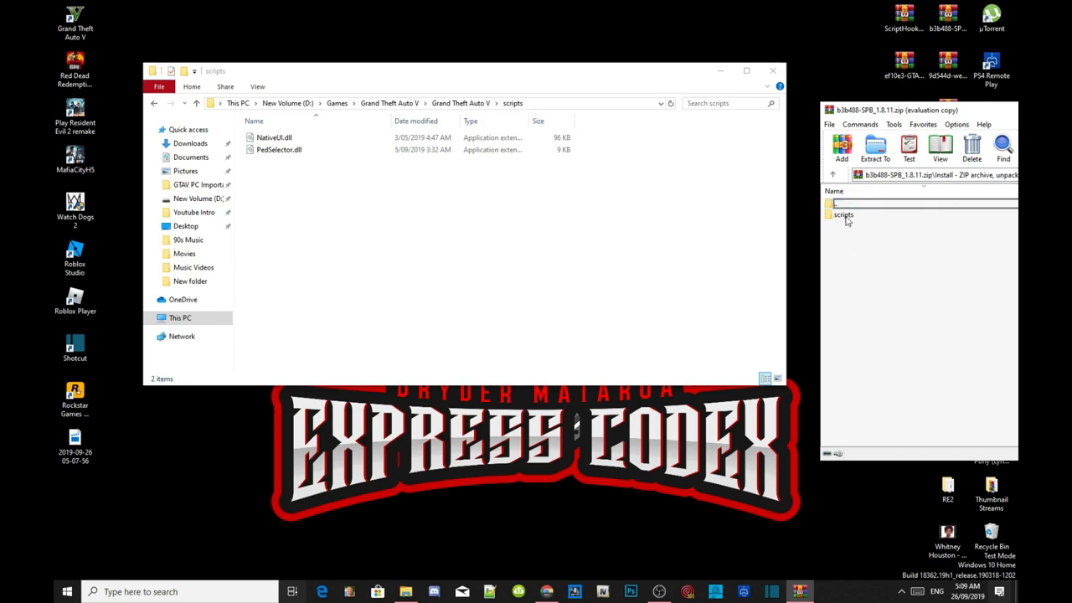
pyautogui.doubleClick(844, 215)
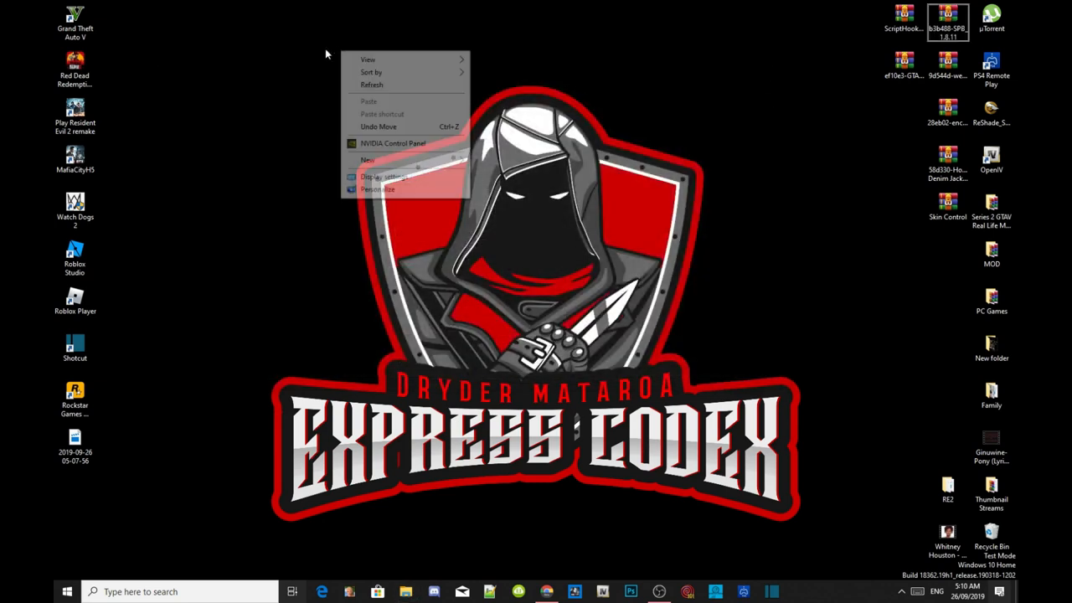
# Launch Grand Theft Auto V and wait until Franklin is on foot in the street
pyautogui.click(398, 104)
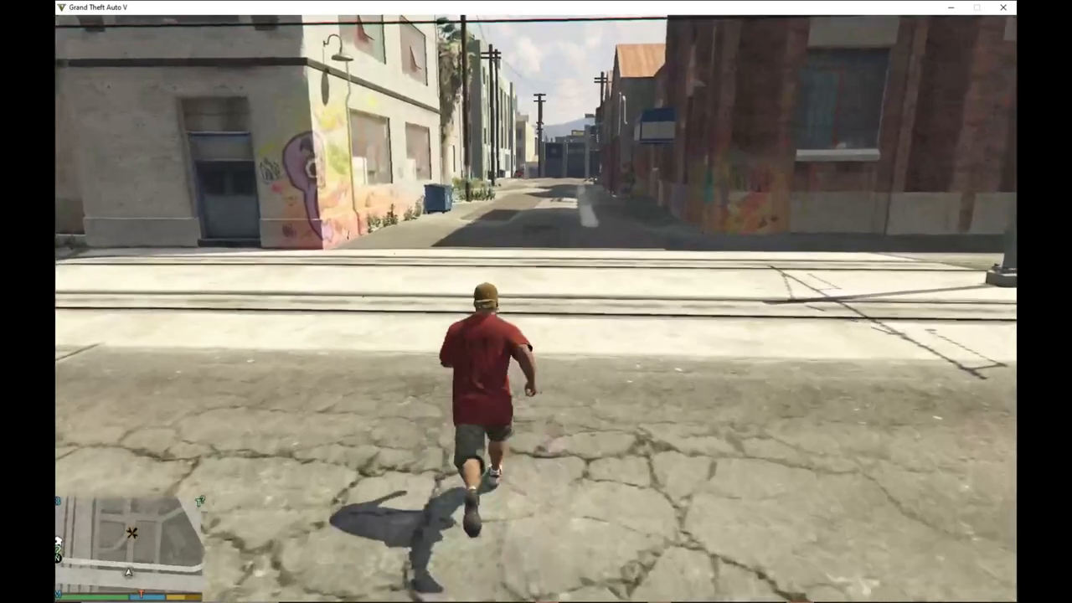
# Spawn a Sultan RS from the Menyoo vehicle spawner and drive it into Benny's
pyautogui.press('w')
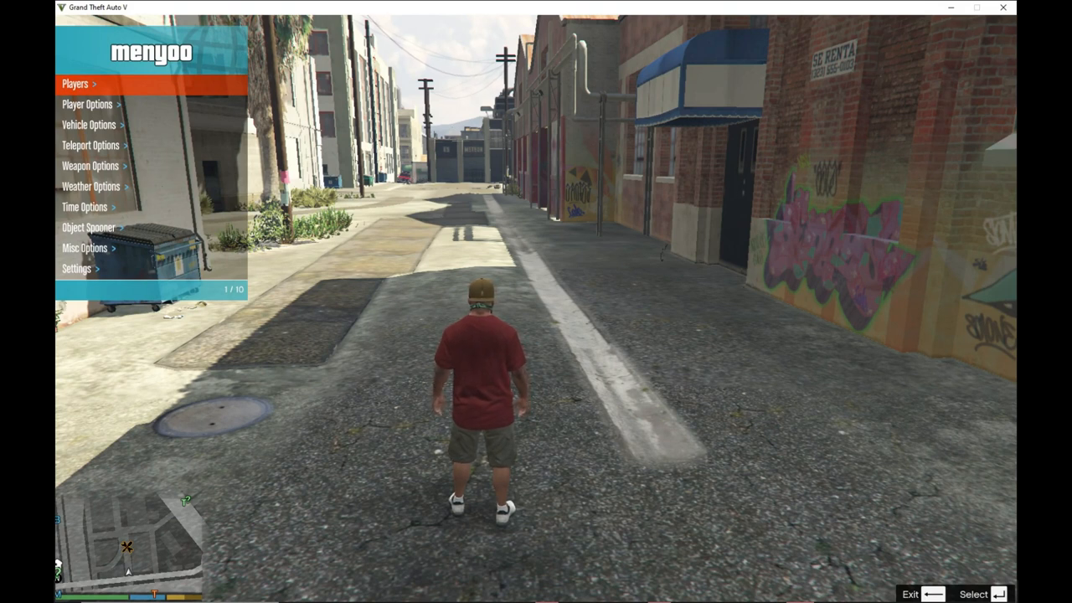
pyautogui.press('down')
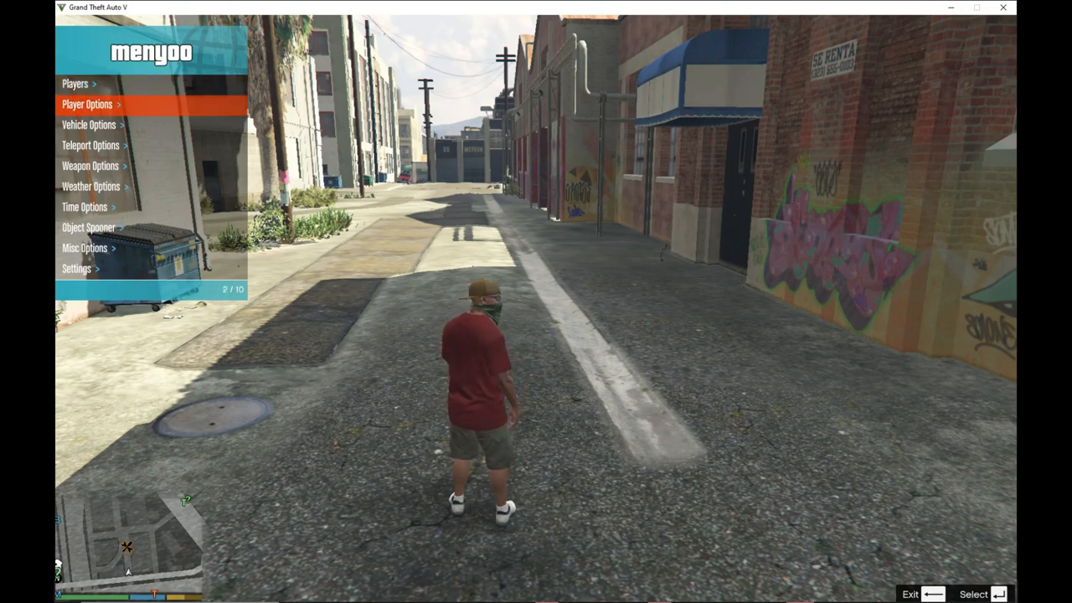
pyautogui.press('Down')
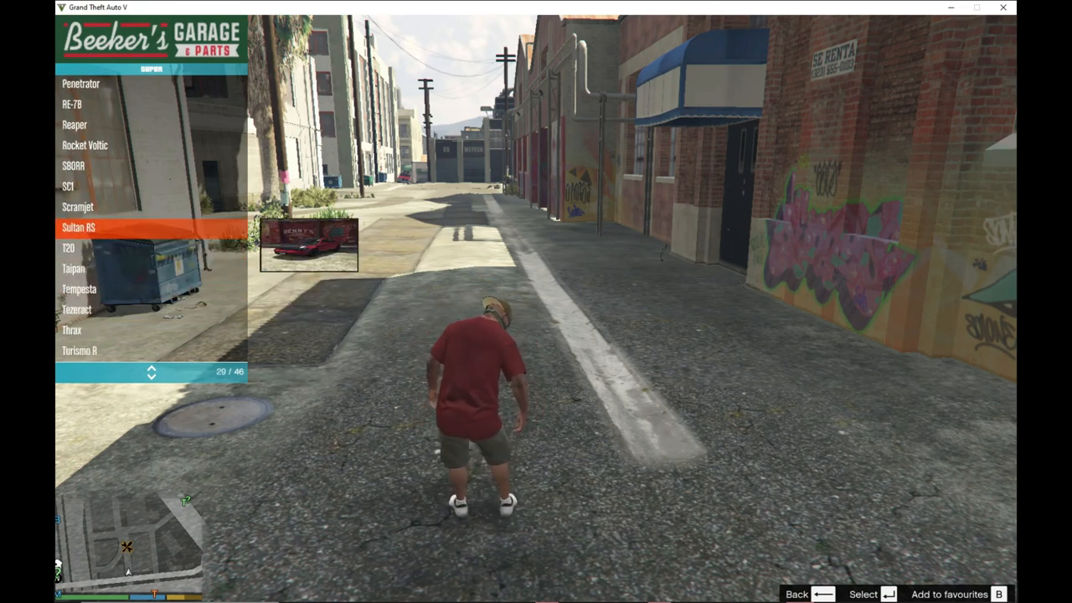
pyautogui.click(78, 228)
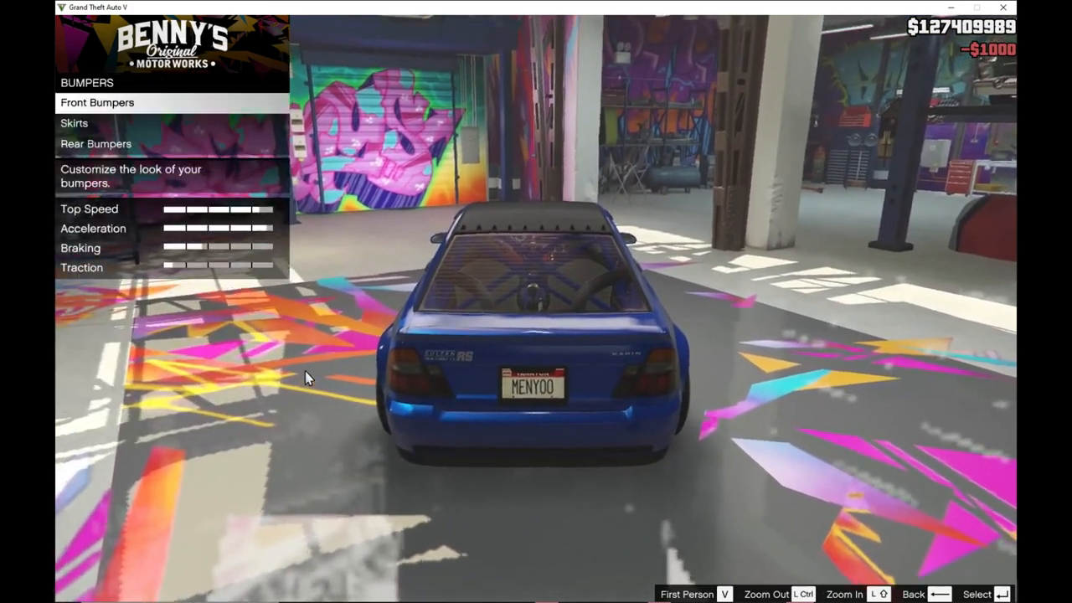
# Browse the Sultan RS wheel types and neon colours, ending at paint colour groups
pyautogui.click(95, 144)
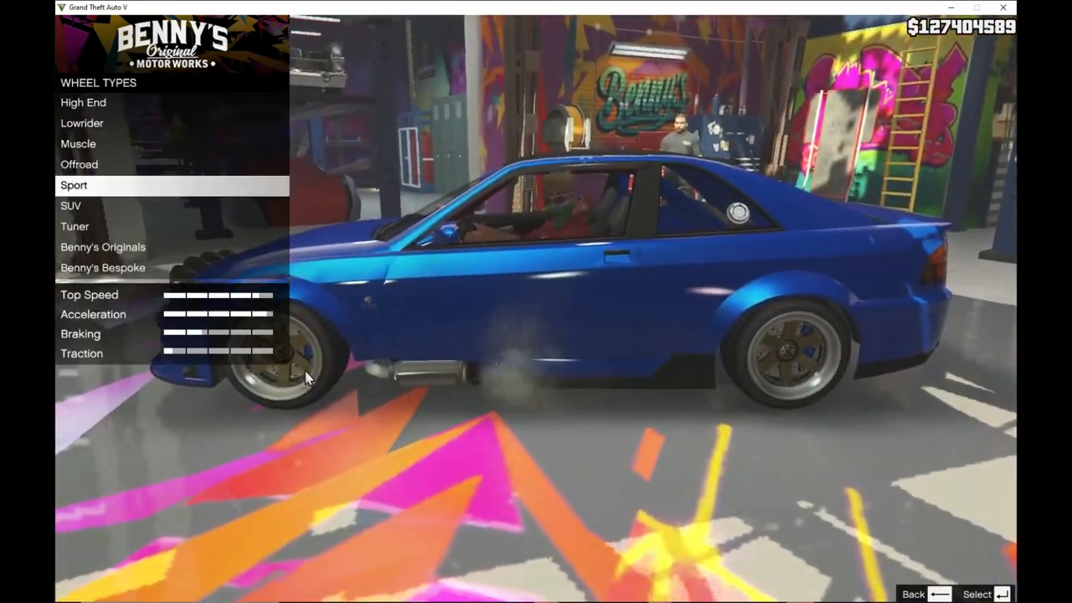
pyautogui.click(104, 246)
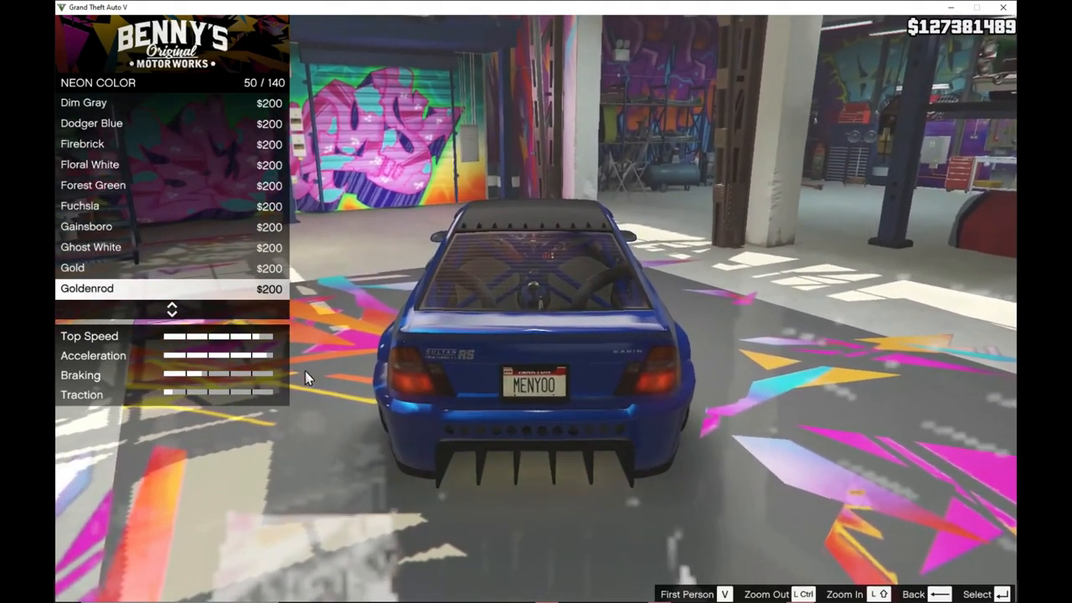
pyautogui.scroll(-3)
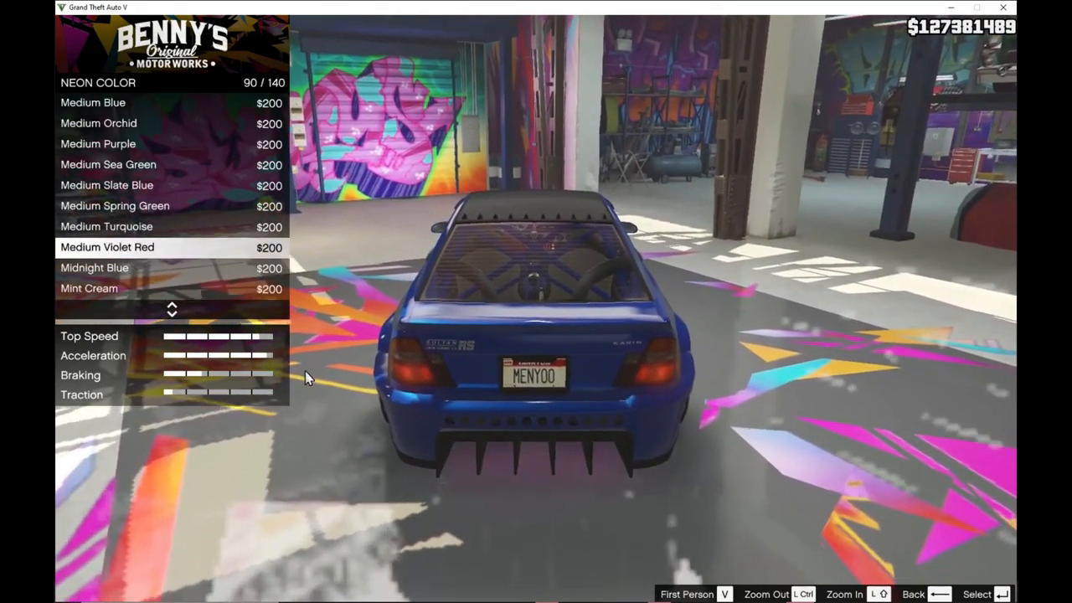
pyautogui.press('Backspace')
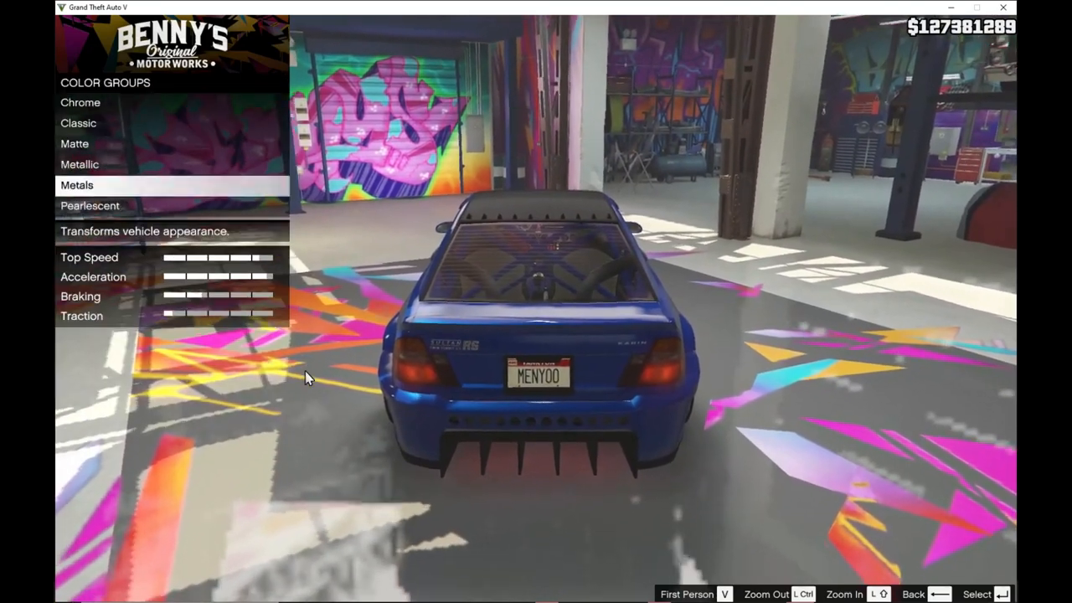